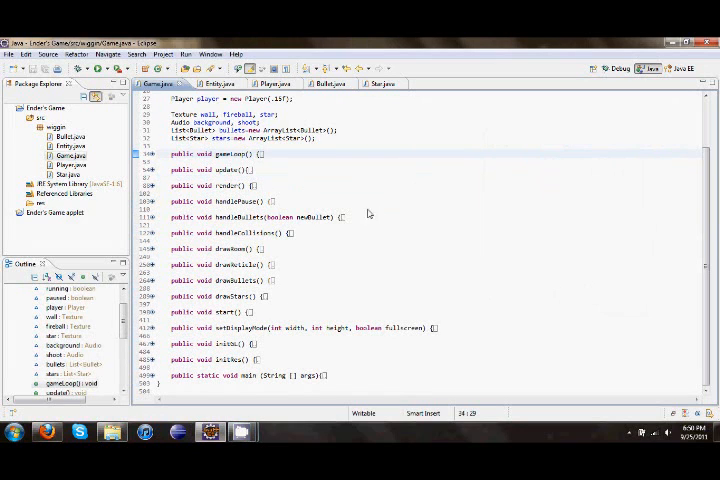
Review the Player and Bullet class sources, then return to the Game class and scan its code
scroll(up, 3)
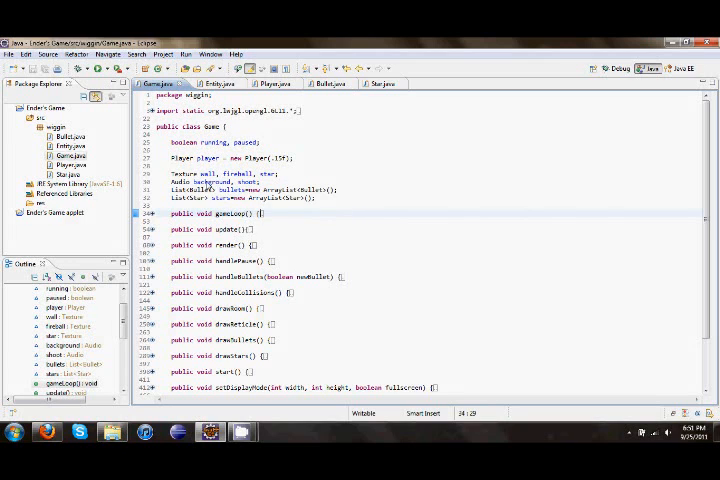
mouse_move(288, 248)
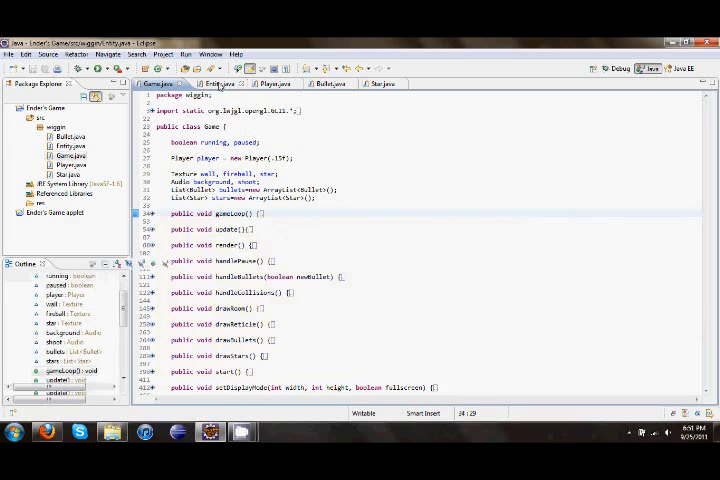
click(268, 84)
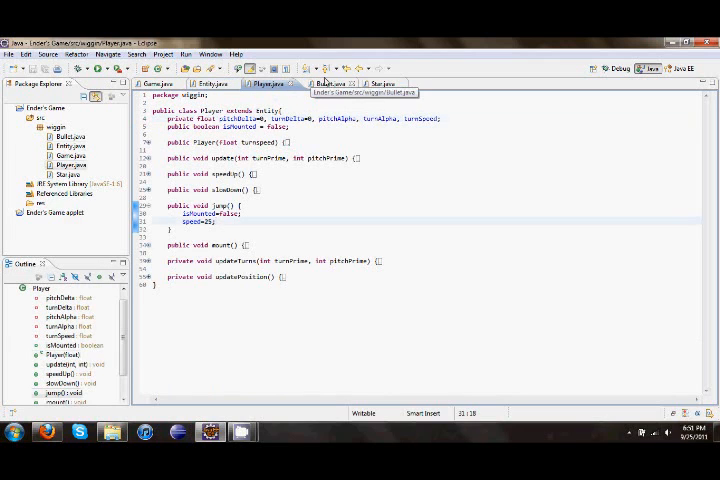
click(324, 84)
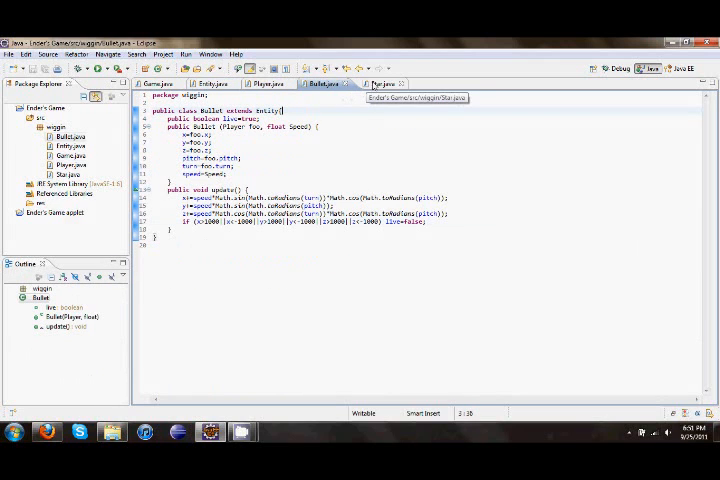
click(156, 84)
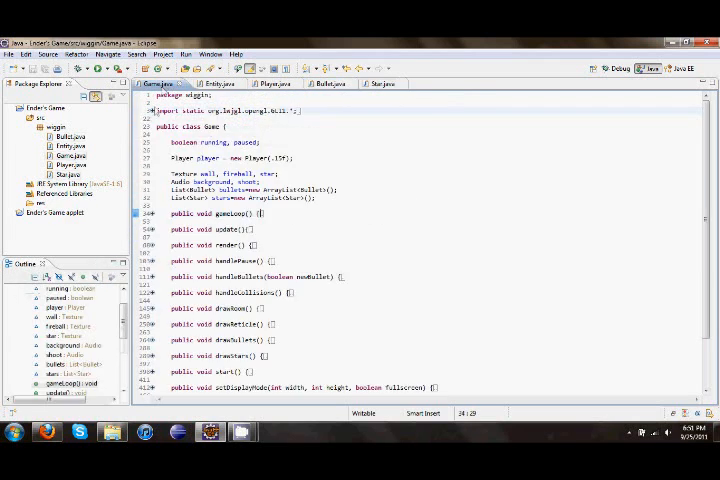
mouse_move(188, 298)
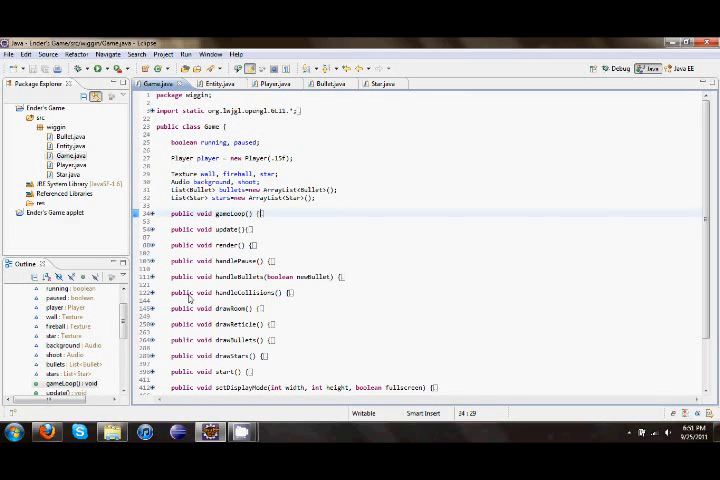
scroll(down, 3)
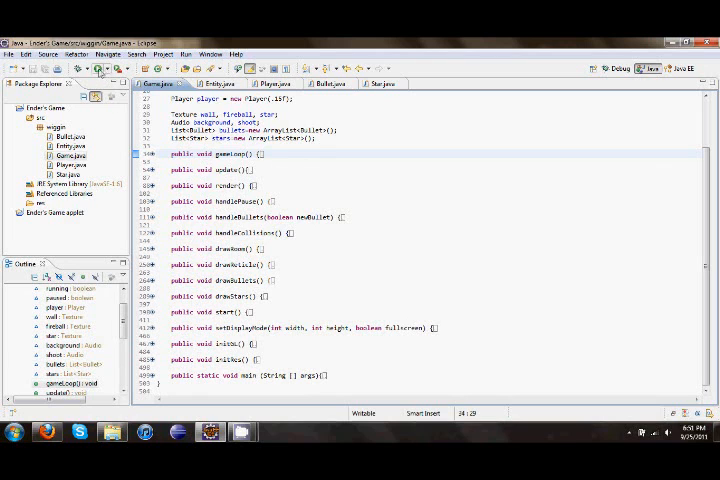
scroll(up, 3)
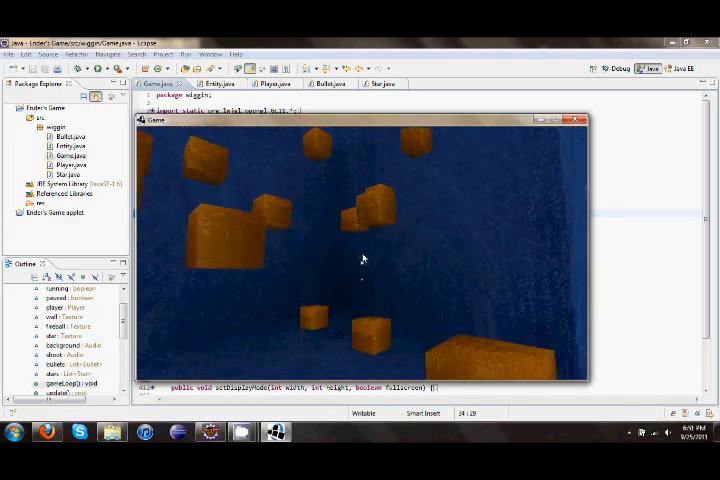
mouse_move(364, 258)
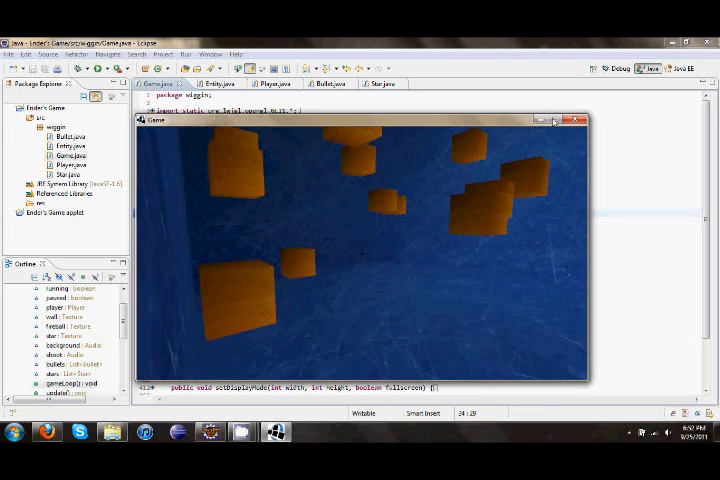
mouse_move(600, 192)
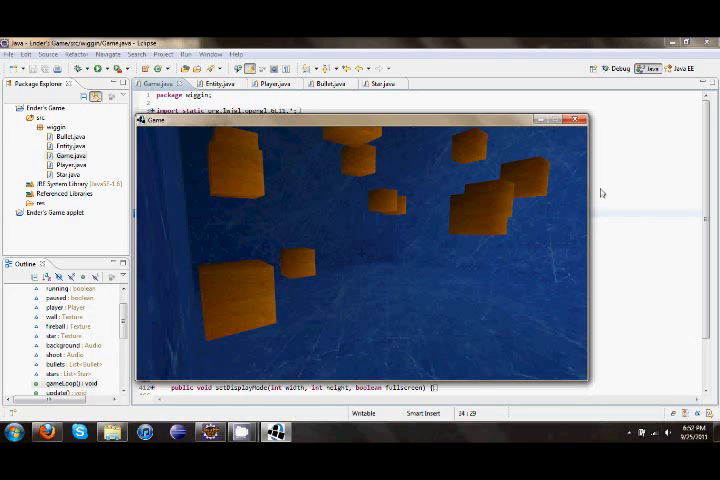